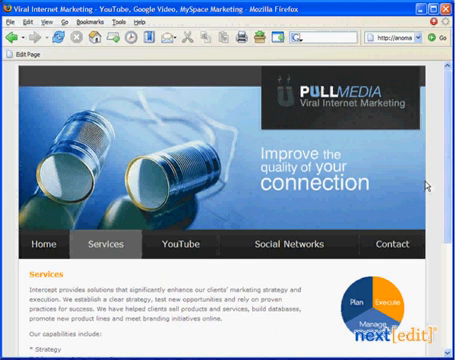
scroll("down", 3)
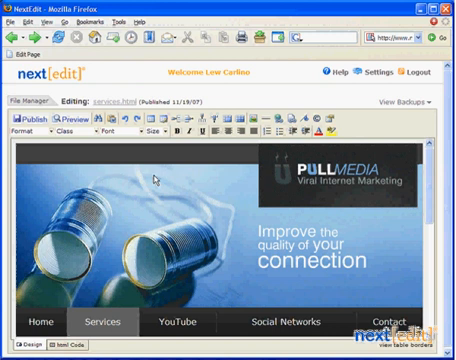
mouse_move(372, 185)
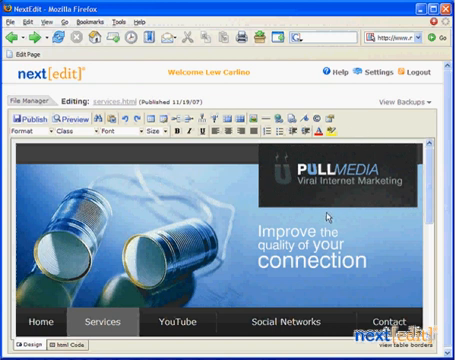
scroll("down", 3)
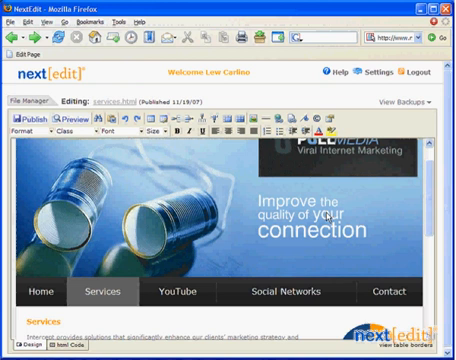
scroll("down", 3)
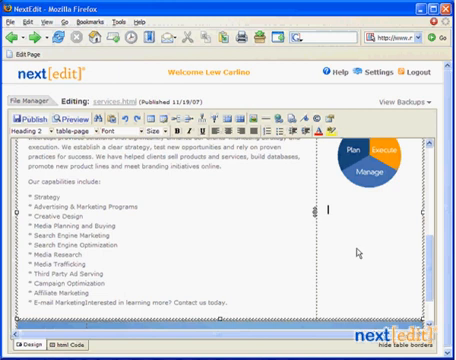
type("zzbzz")
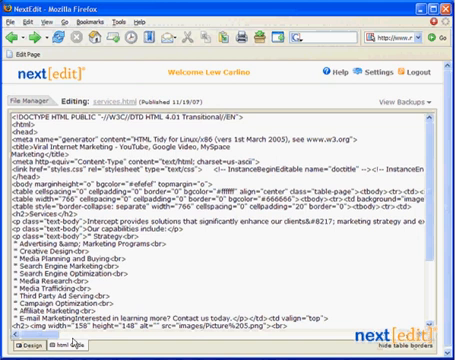
scroll("down", 3)
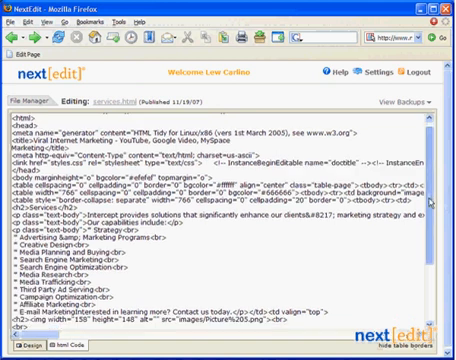
scroll("down", 3)
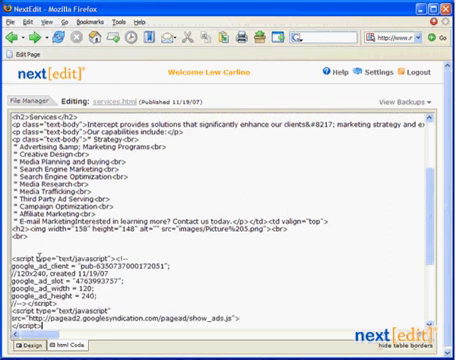
scroll("down", 3)
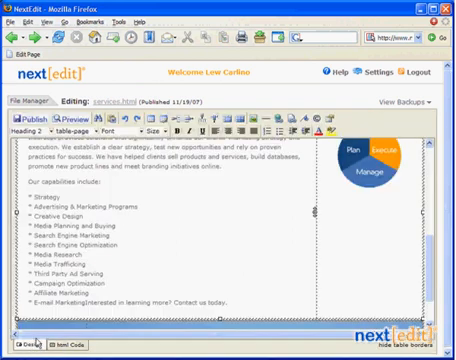
mouse_move(348, 212)
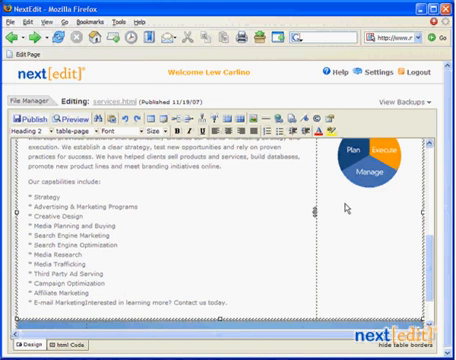
mouse_move(334, 207)
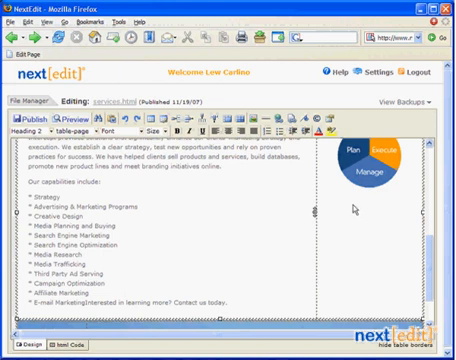
mouse_move(378, 219)
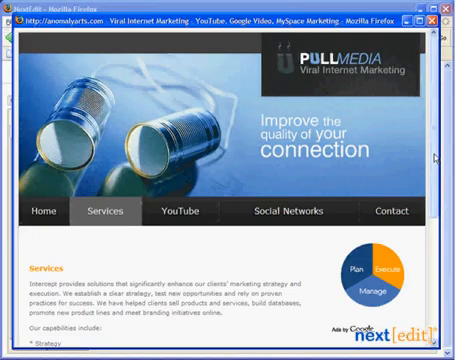
scroll("down", 3)
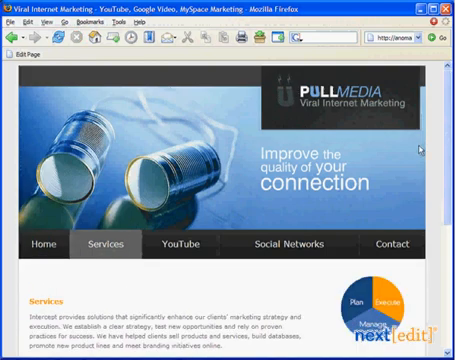
scroll("down", 3)
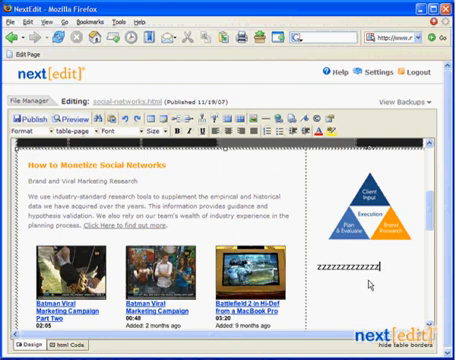
mouse_move(371, 286)
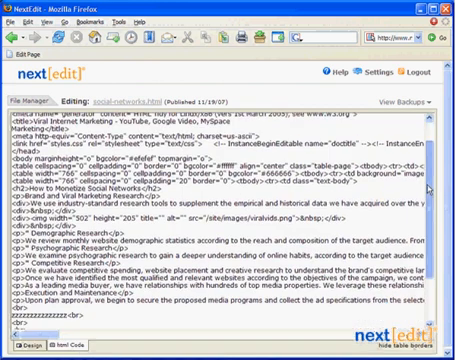
scroll("down", 3)
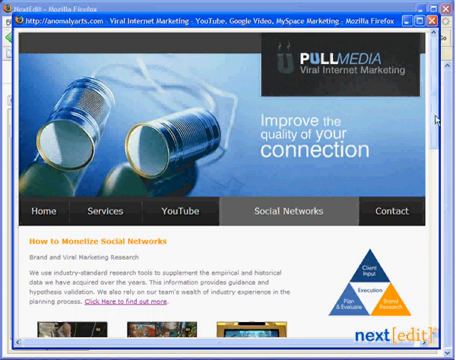
scroll("down", 3)
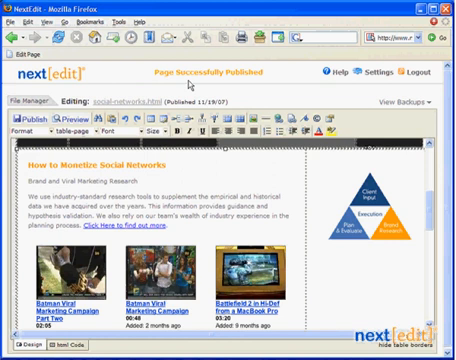
mouse_move(270, 90)
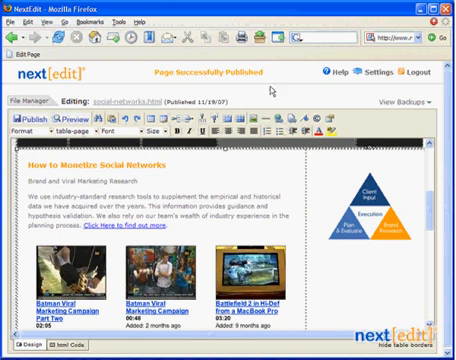